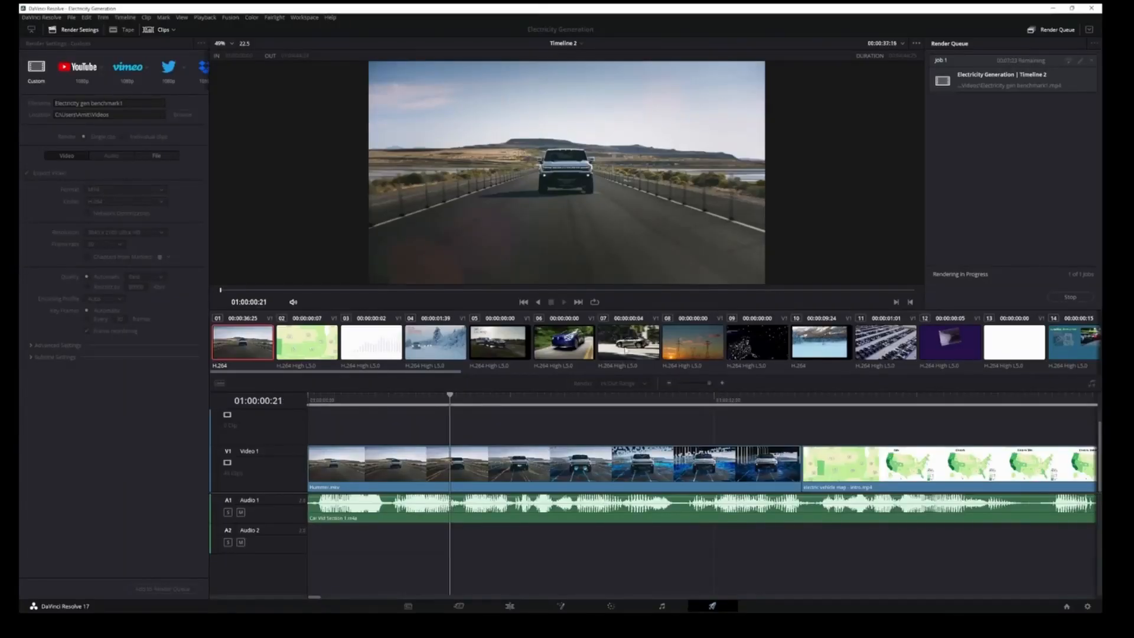
click(584, 398)
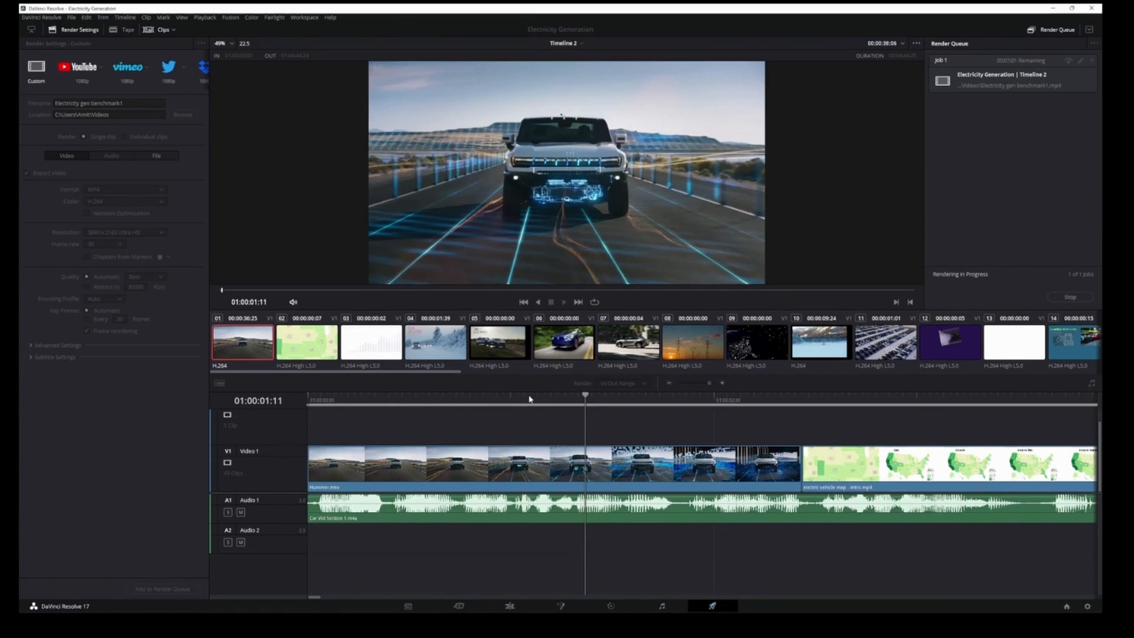